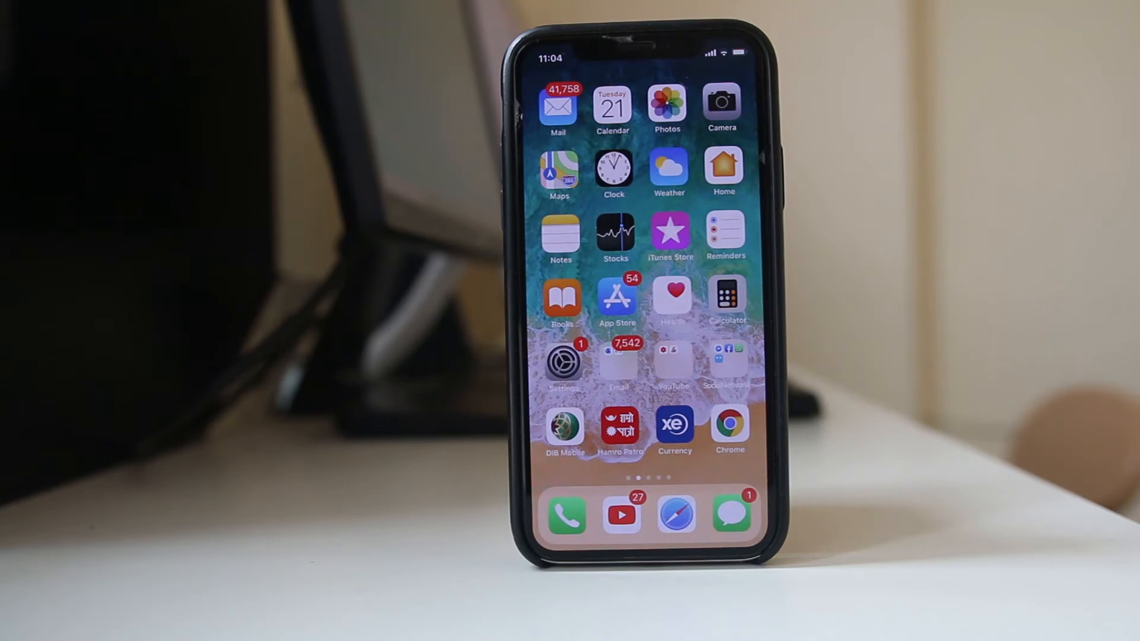
- Launch Facebook, show its Menu and scroll down to the help, settings and log-out options
{"action": "left_click", "coordinate": [727, 357]}
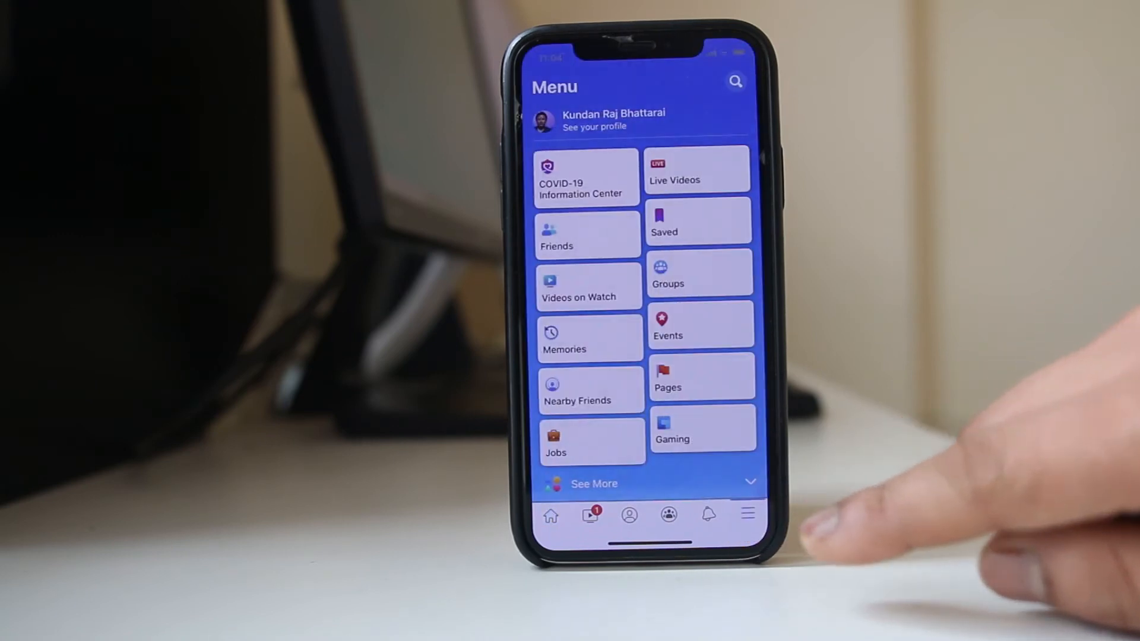
{"action": "scroll", "scroll_direction": "up", "scroll_amount": 3}
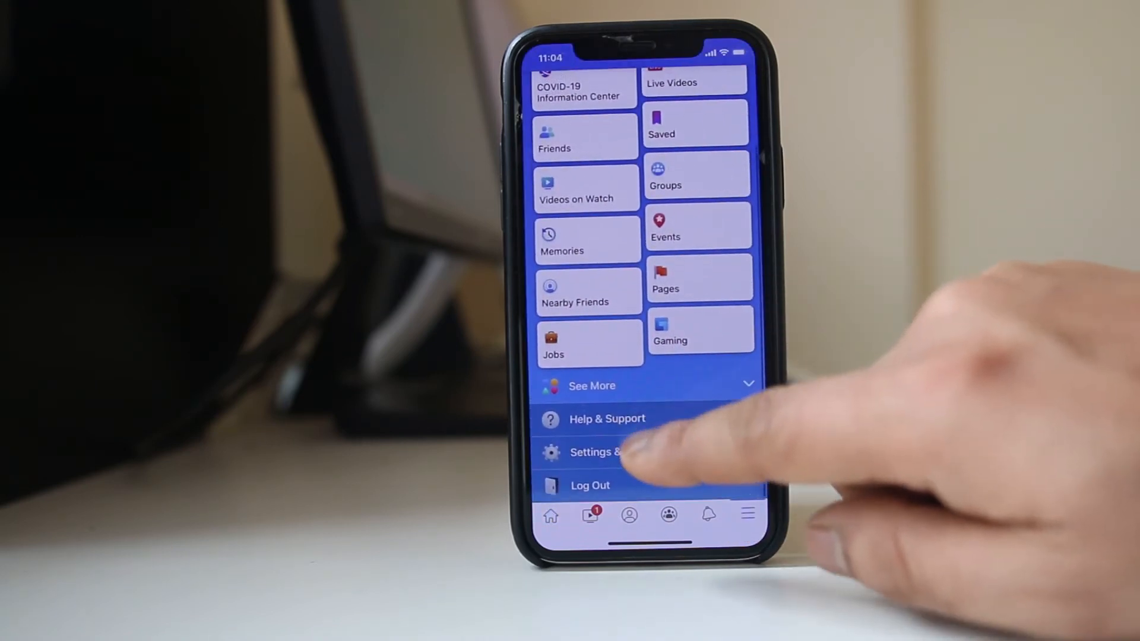
{"action": "left_click", "coordinate": [610, 452]}
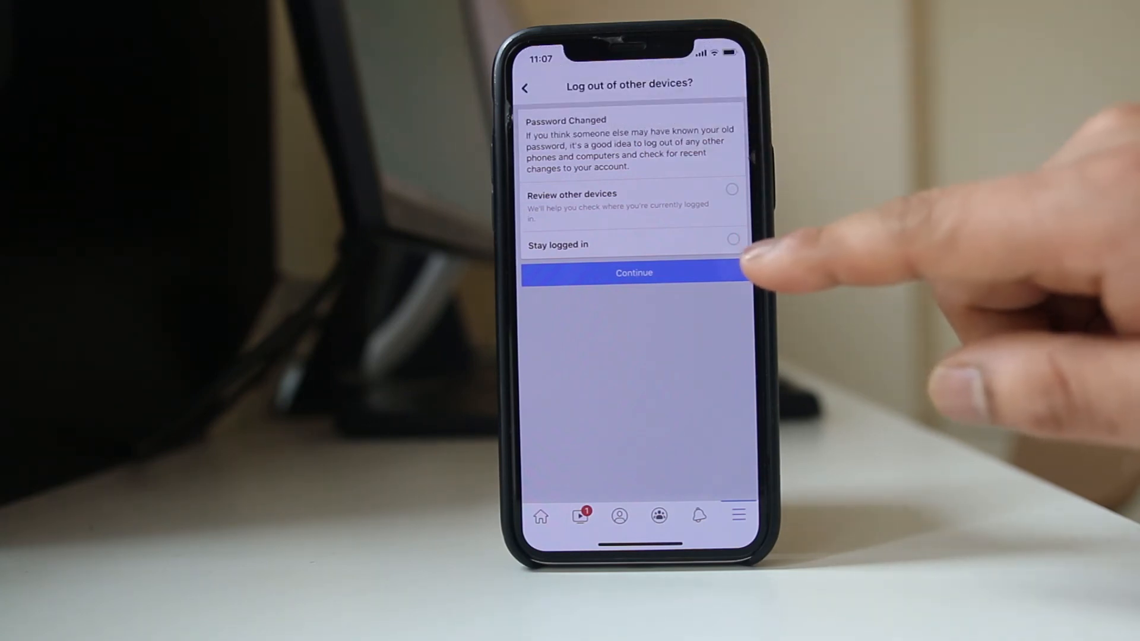
- Select 'Stay logged in' on the 'Log out of other devices?' screen and continue
{"action": "left_click", "coordinate": [732, 240]}
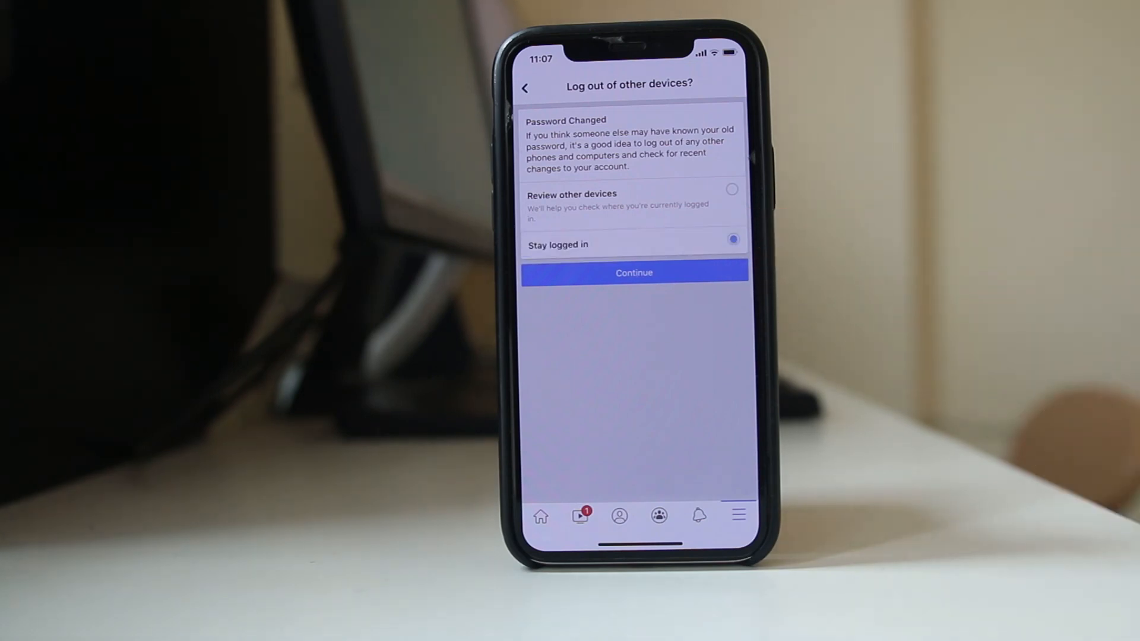
{"action": "left_click", "coordinate": [633, 273]}
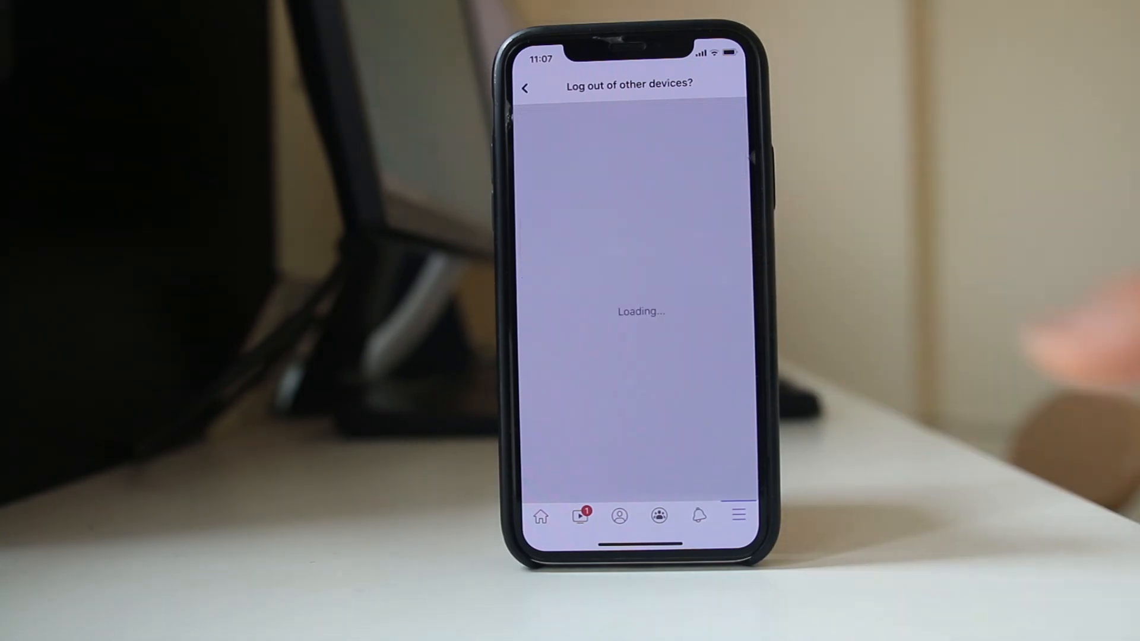